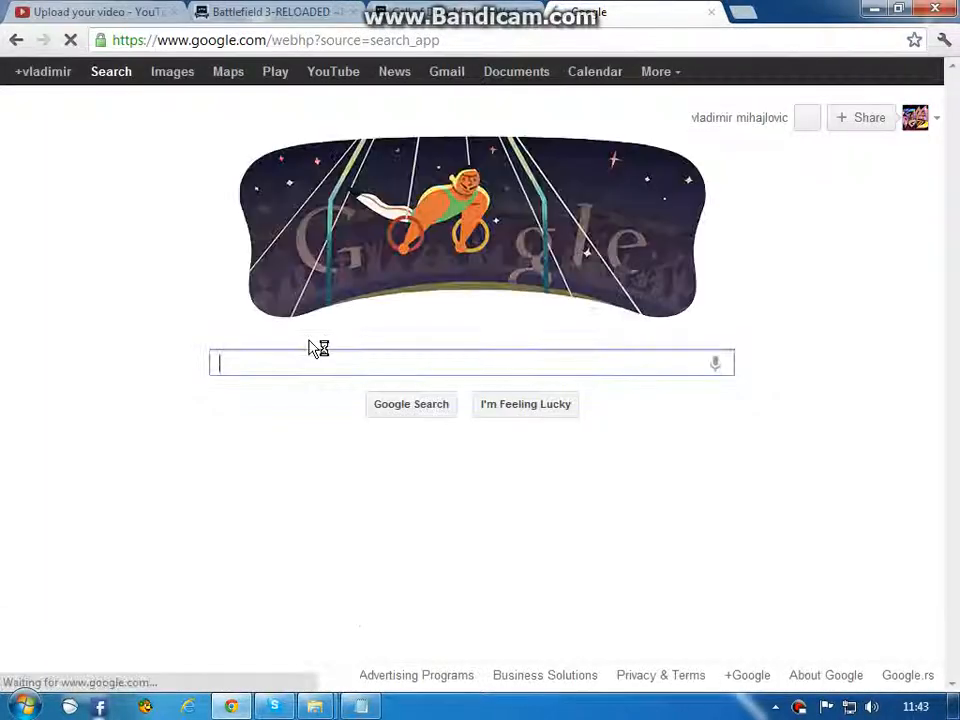
# Switch from Google's search page to the open Pirate Bay torrent tab
pyautogui.write('www')
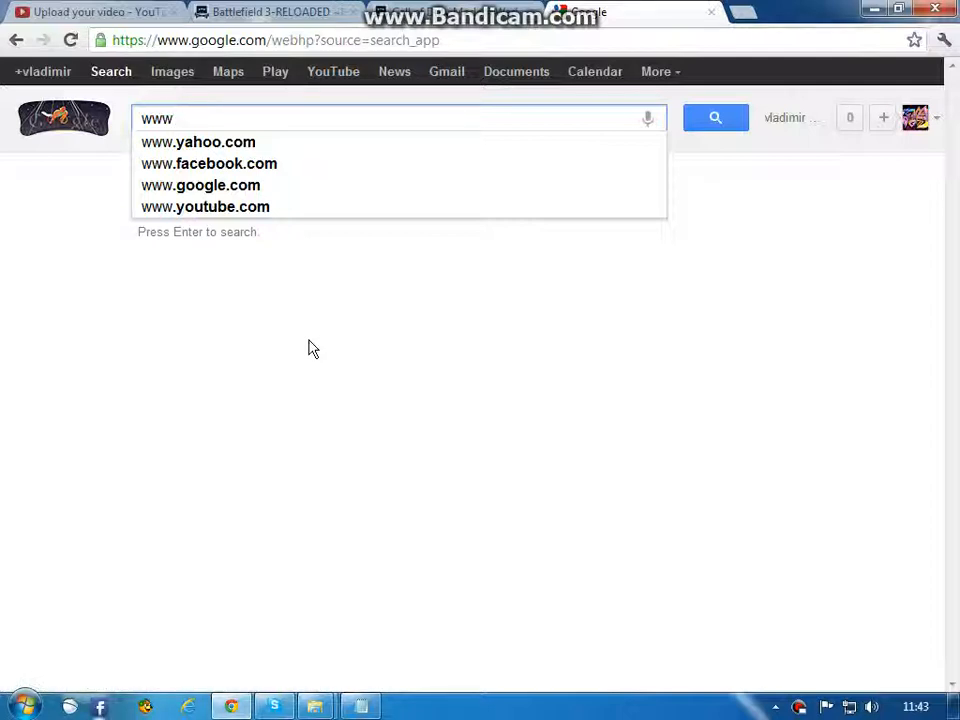
pyautogui.write('.')
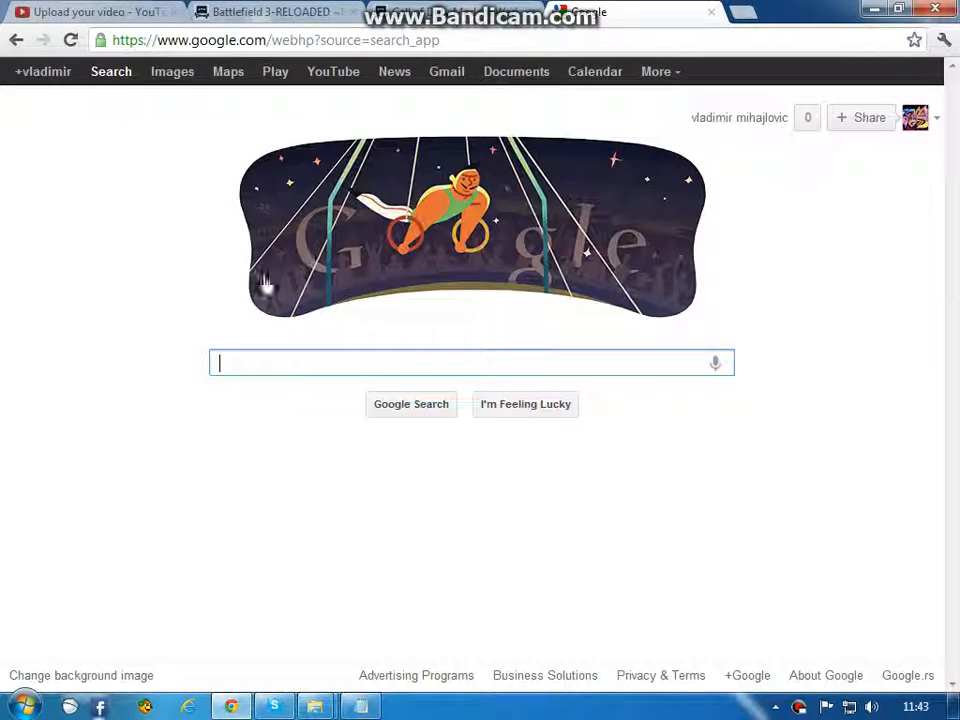
pyautogui.click(270, 12)
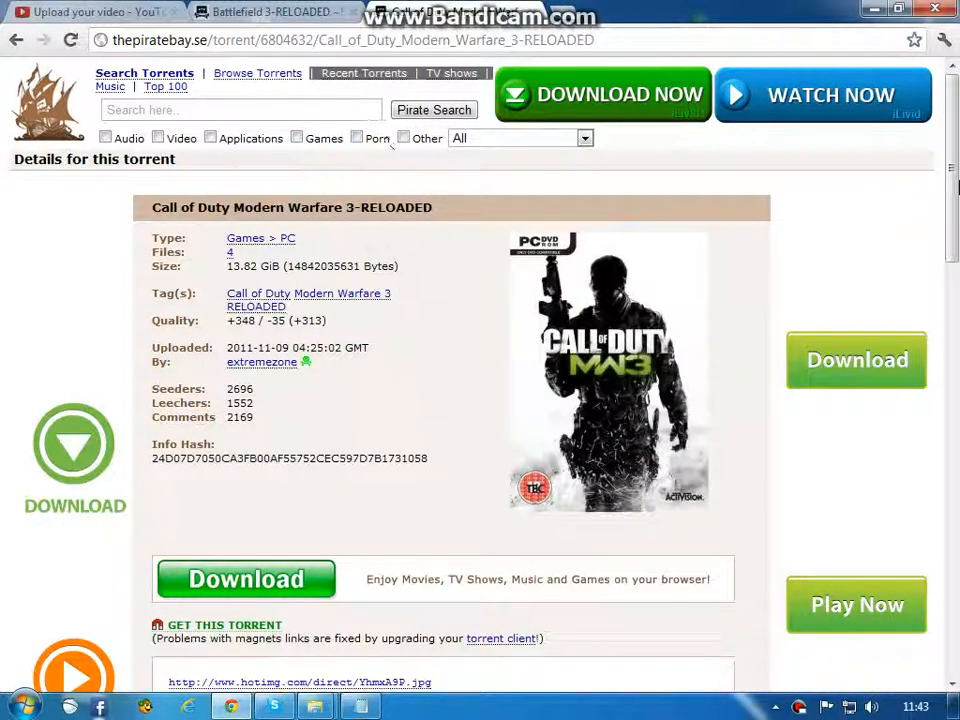
pyautogui.scroll(-3)
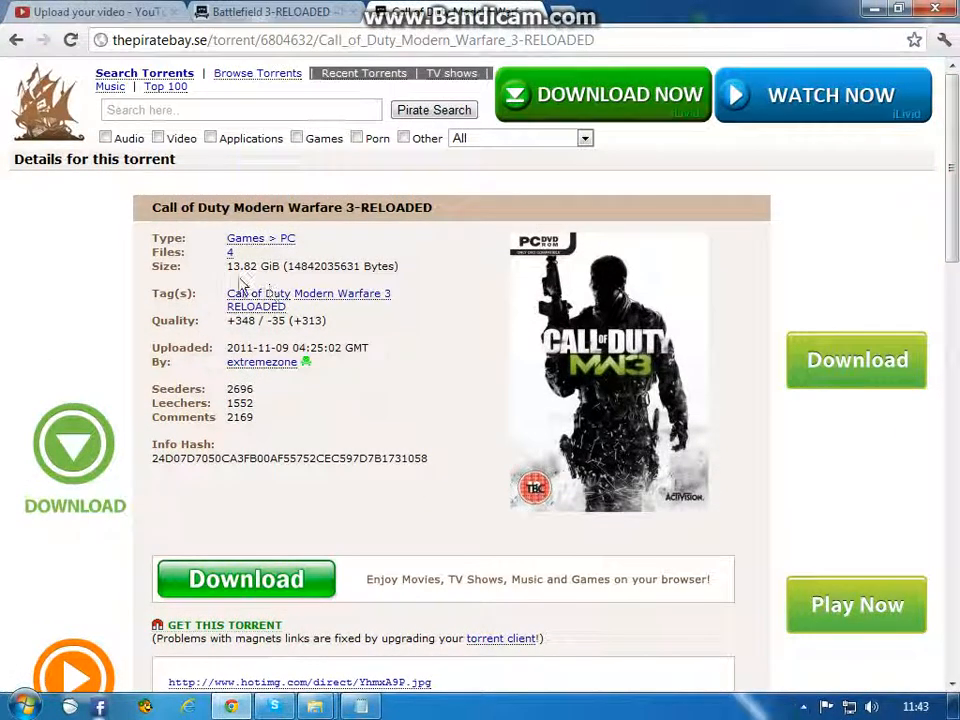
pyautogui.click(270, 12)
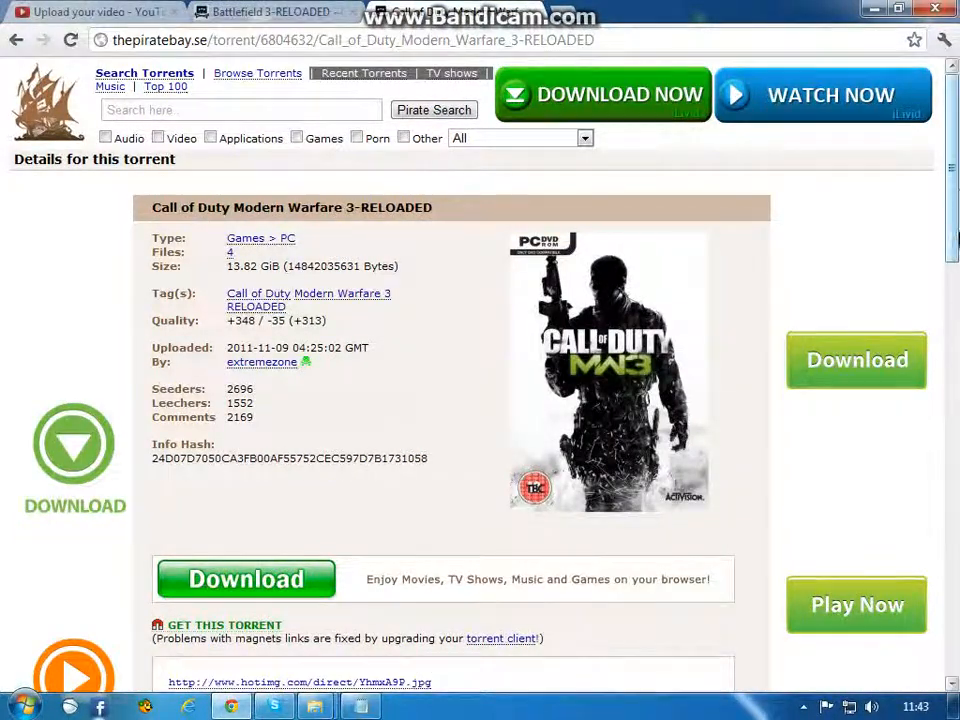
pyautogui.moveTo(504, 360)
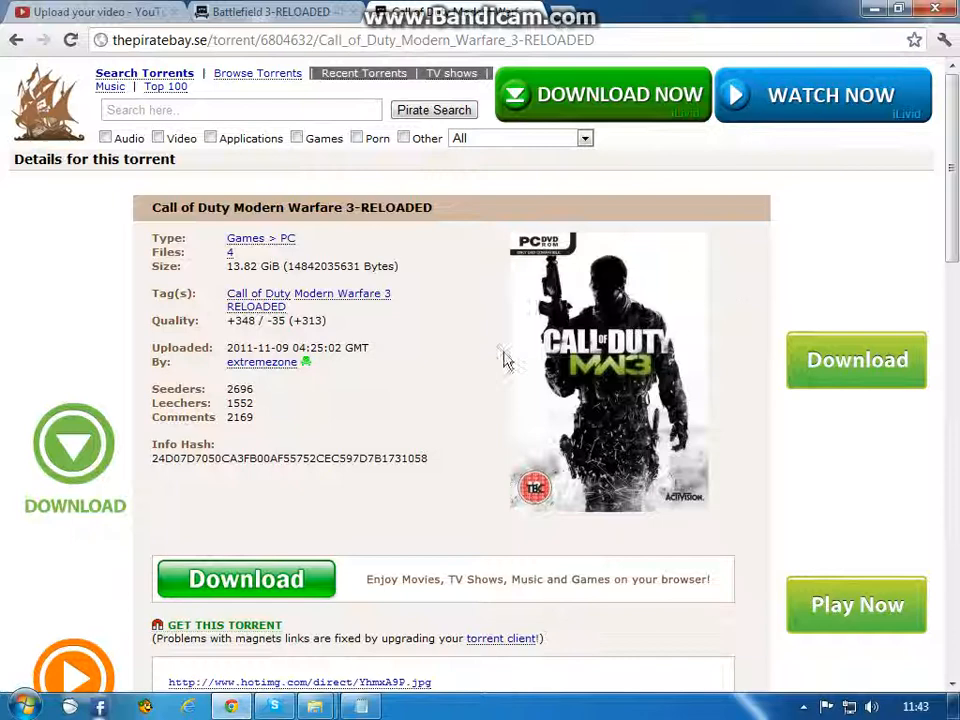
pyautogui.moveTo(500, 362)
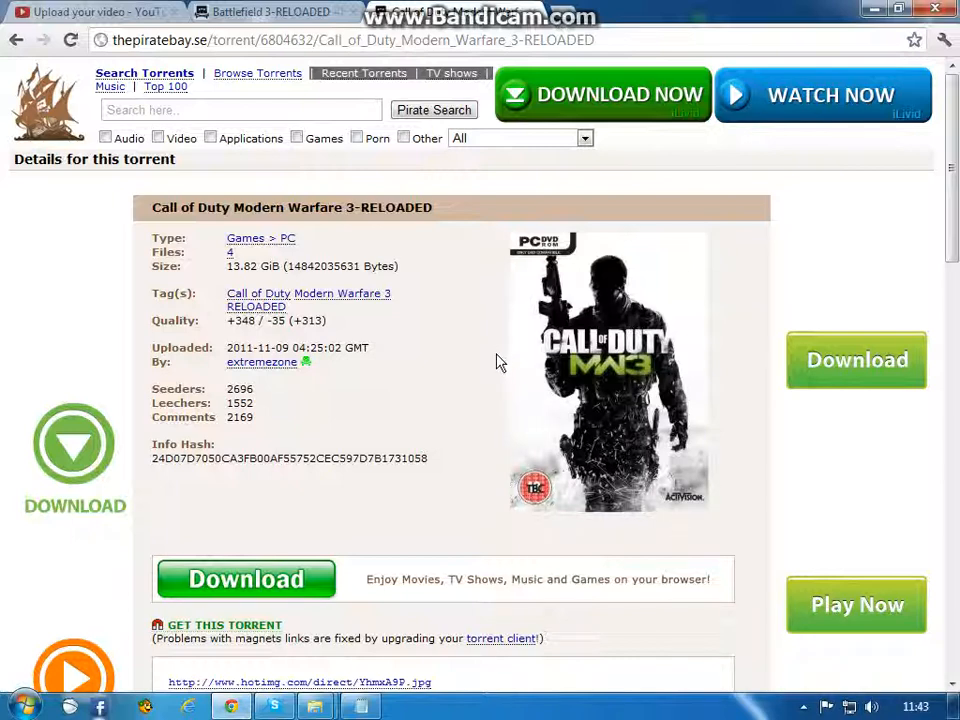
pyautogui.moveTo(424, 440)
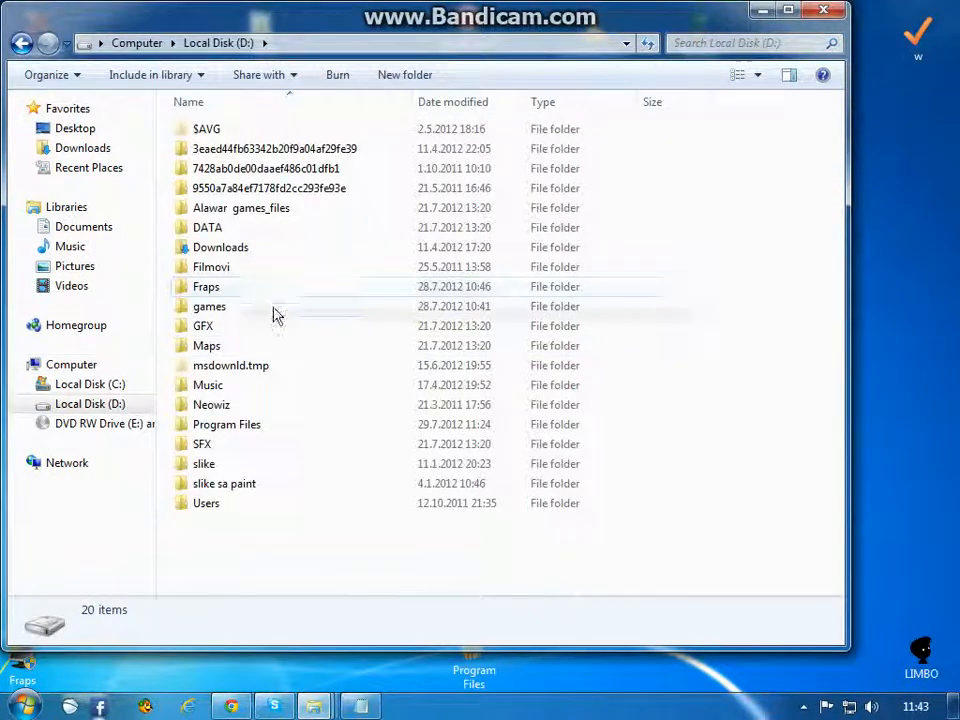
# Browse through Program Files and BitLord into Downloads, peeking into Battlefield.3-RELOADED and returning
pyautogui.doubleClick(226, 424)
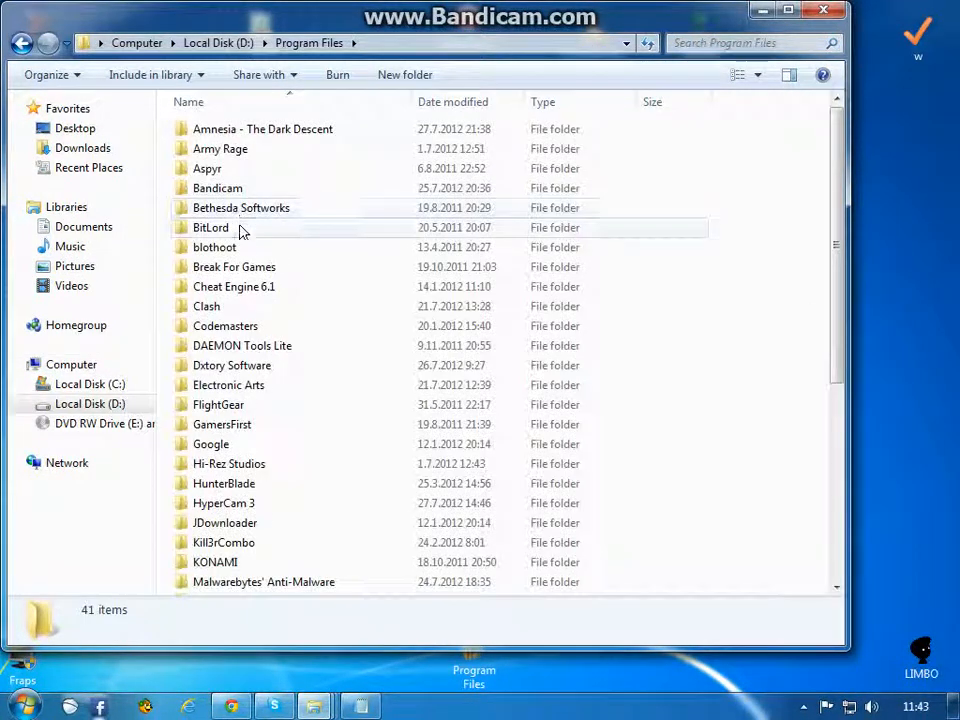
pyautogui.doubleClick(210, 228)
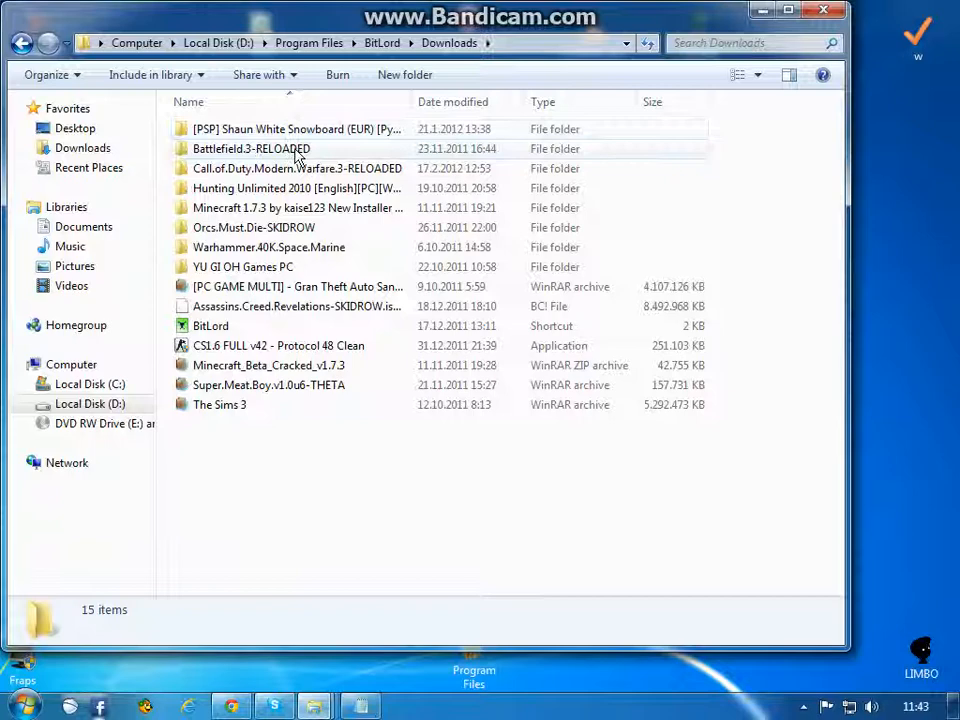
pyautogui.doubleClick(252, 148)
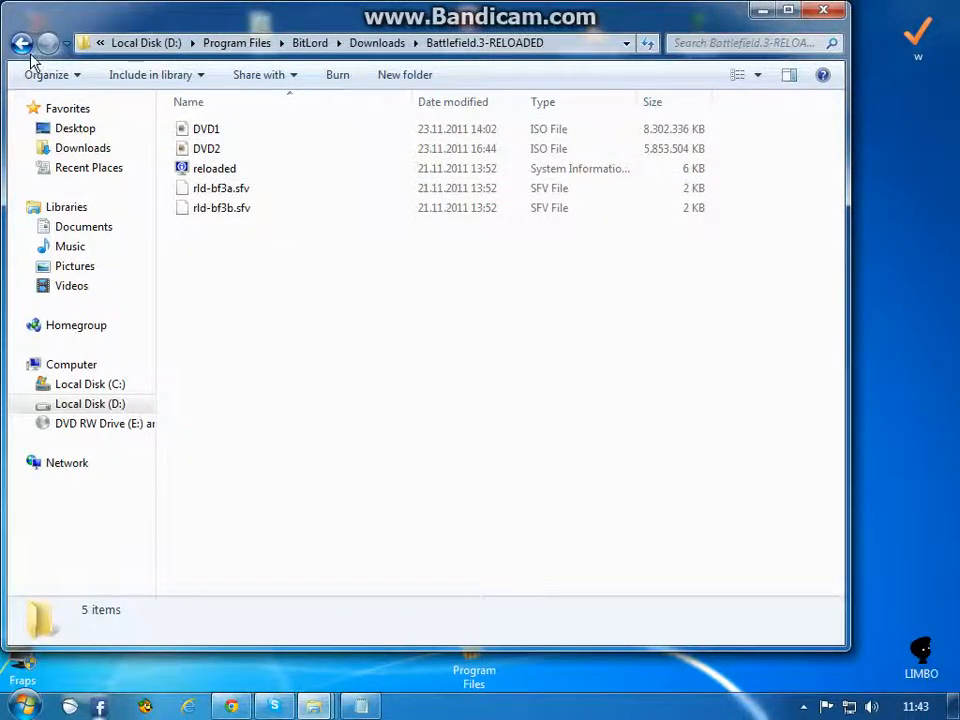
pyautogui.click(22, 42)
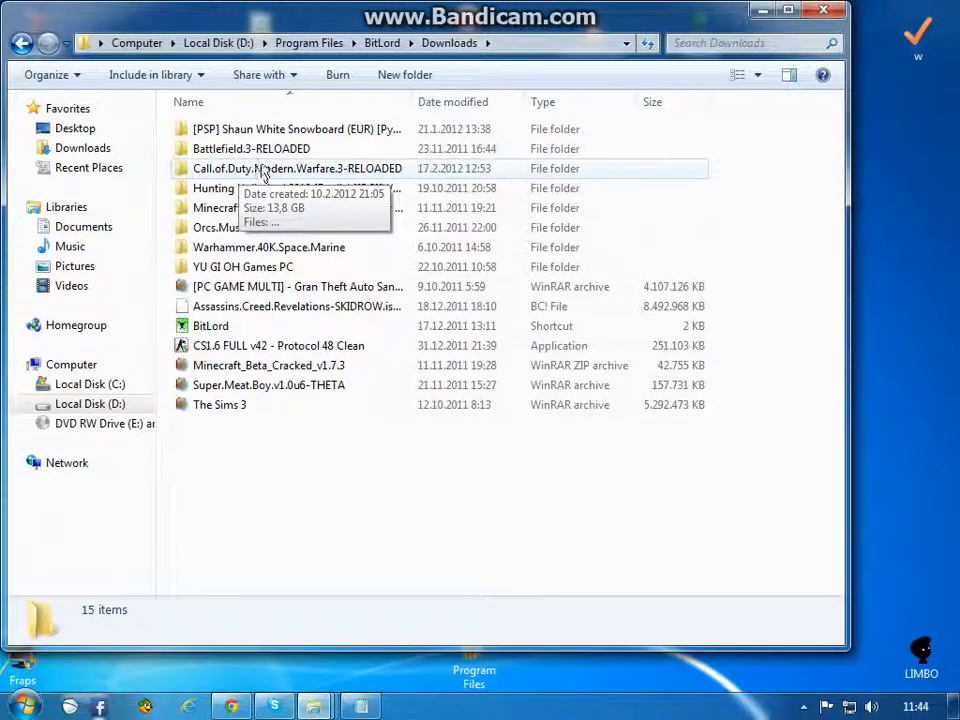
pyautogui.click(252, 148)
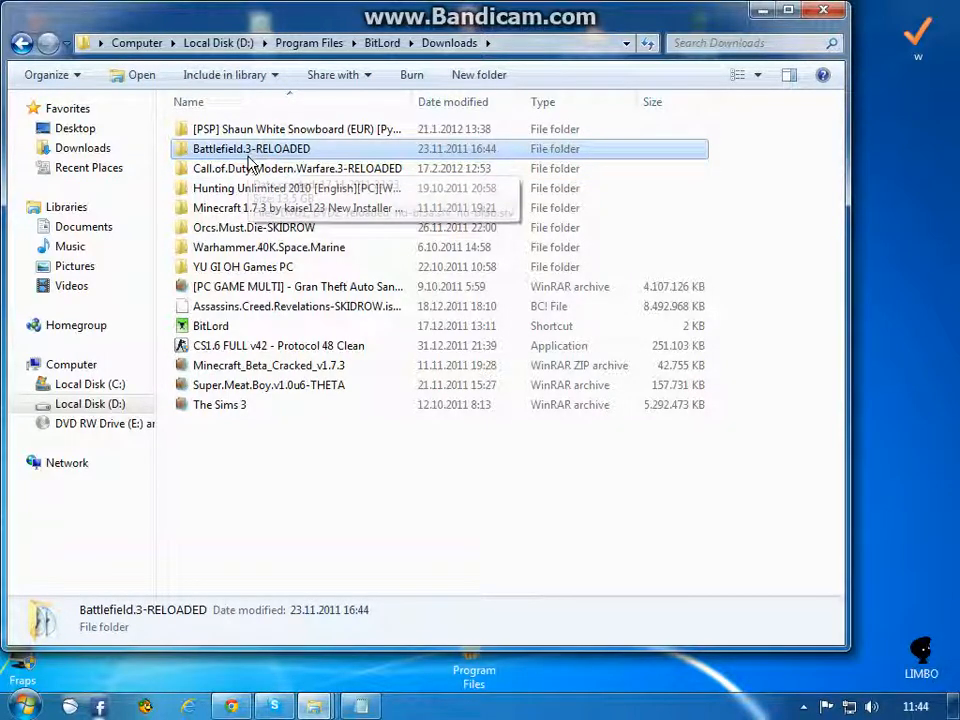
pyautogui.moveTo(216, 152)
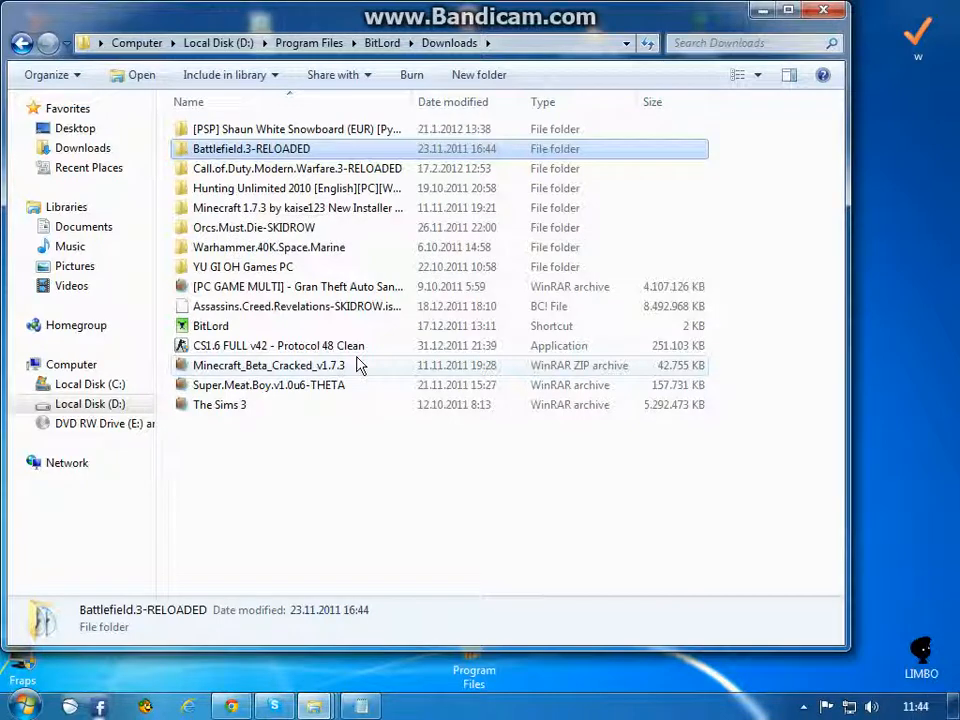
pyautogui.moveTo(230, 168)
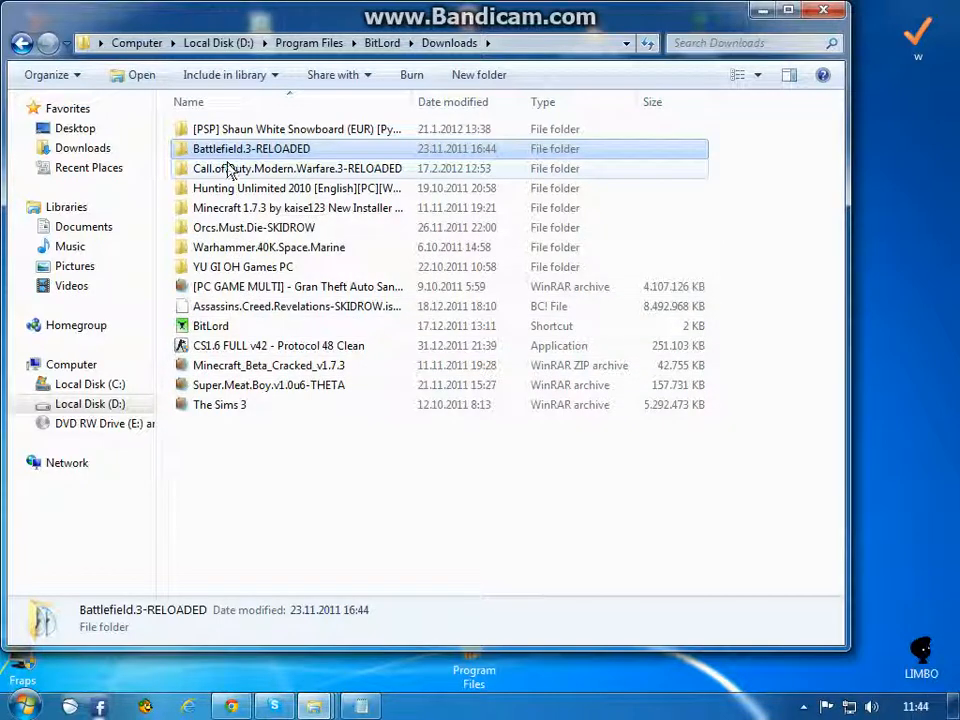
pyautogui.moveTo(216, 170)
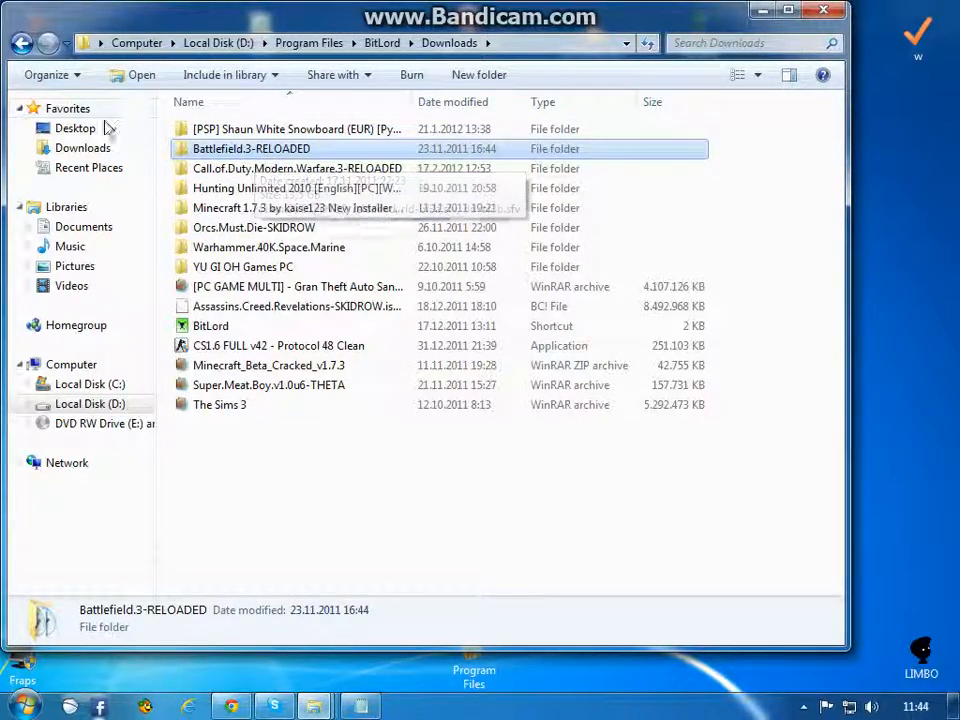
# Show the Call.of.Duty.Modern.Warfare.3-RELOADED folder with its rld-mw3a and rld-mw3b ISO files
pyautogui.doubleClick(296, 168)
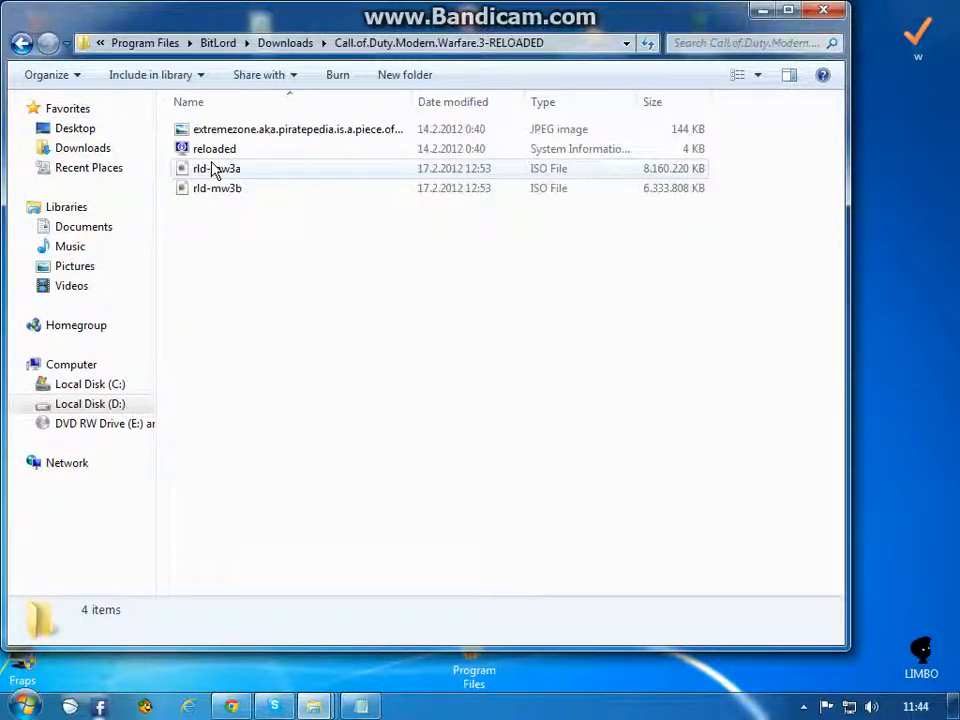